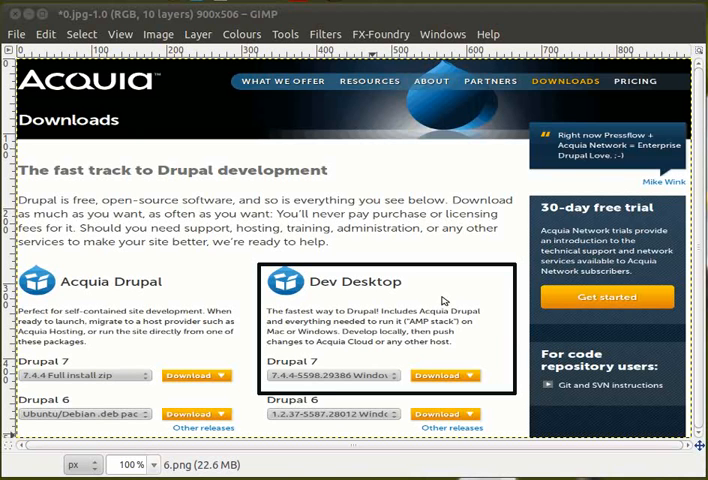
mouse_move(33, 124)
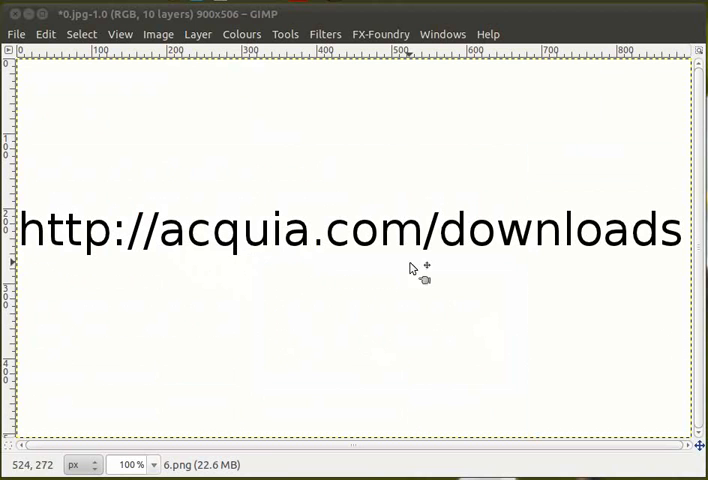
mouse_move(280, 258)
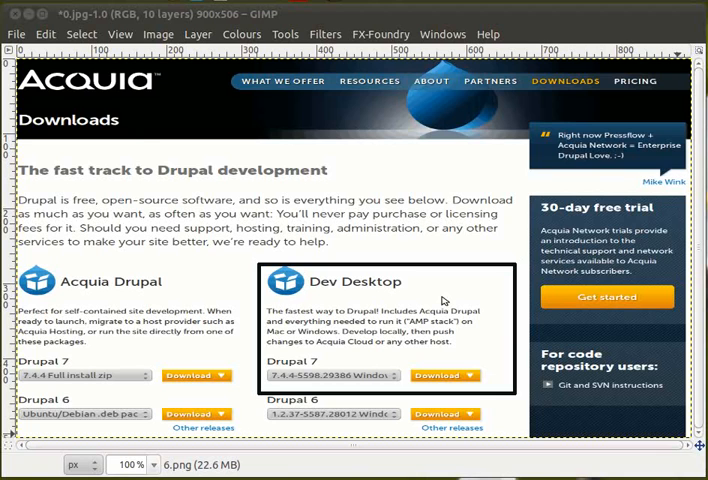
mouse_move(333, 296)
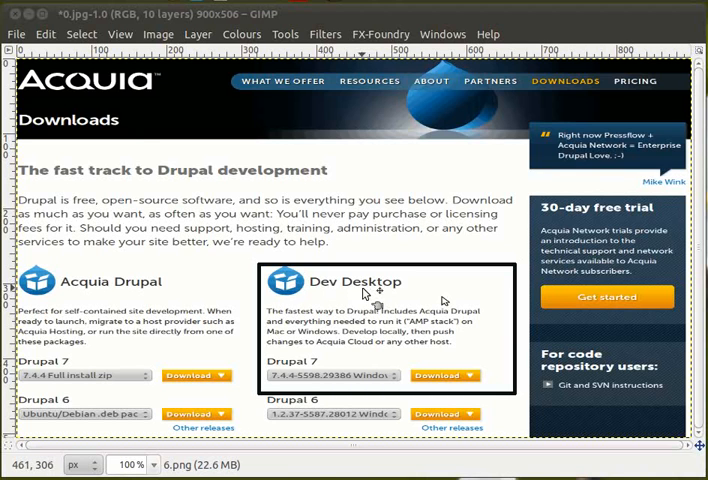
mouse_move(295, 298)
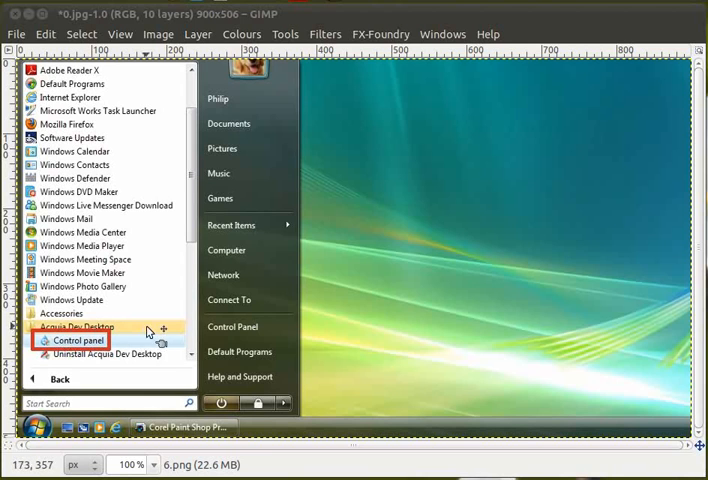
mouse_move(165, 338)
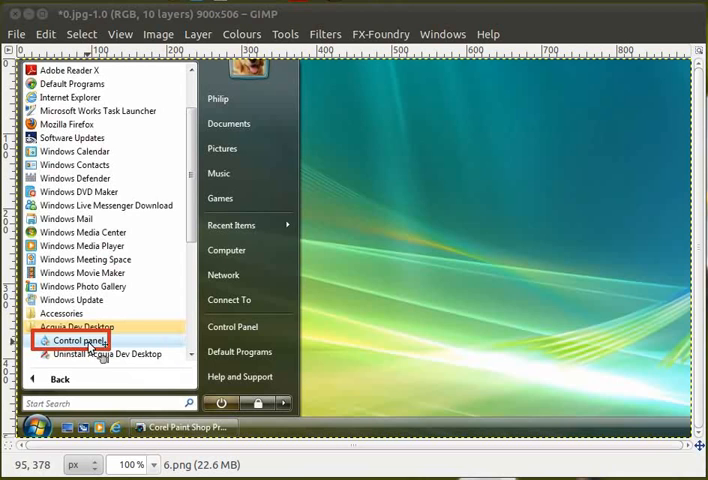
mouse_move(93, 356)
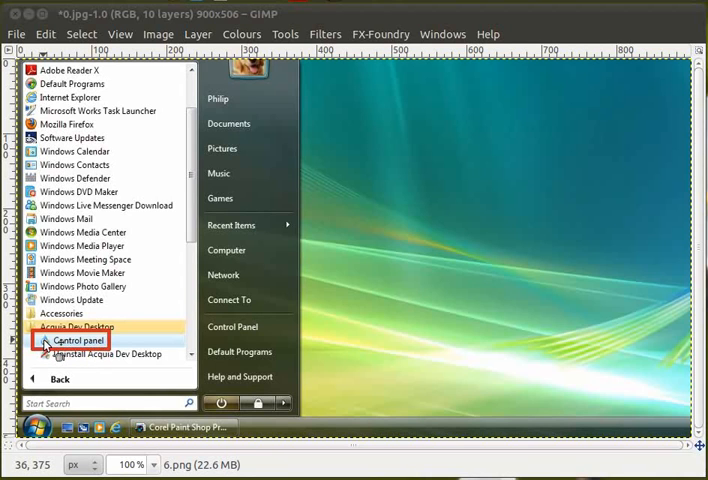
mouse_move(37, 427)
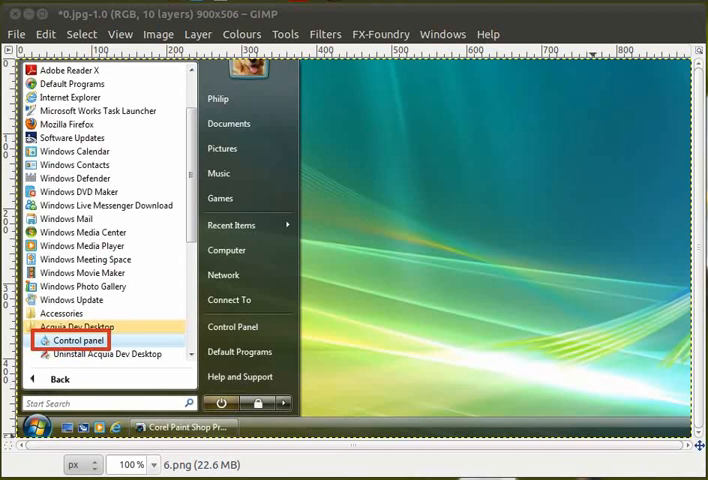
Step: Show the Control Panel screenshot layer with localhost and More… options boxed in red
click(72, 340)
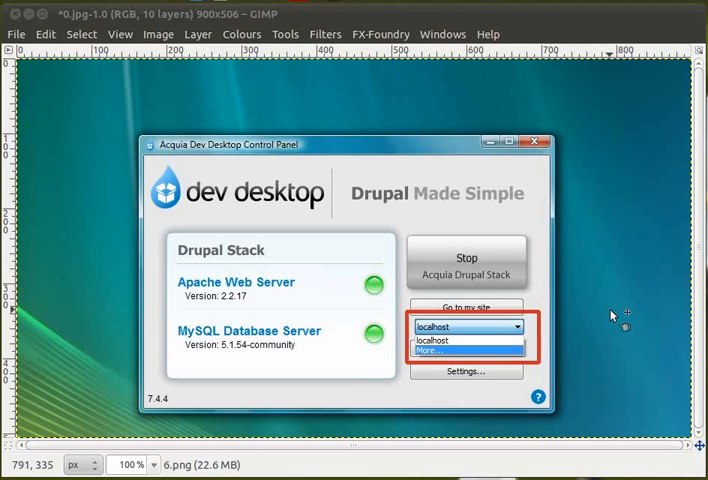
mouse_move(557, 335)
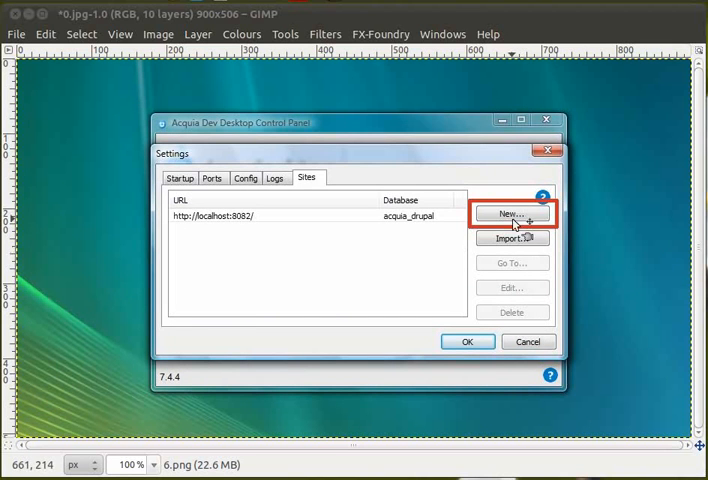
mouse_move(517, 214)
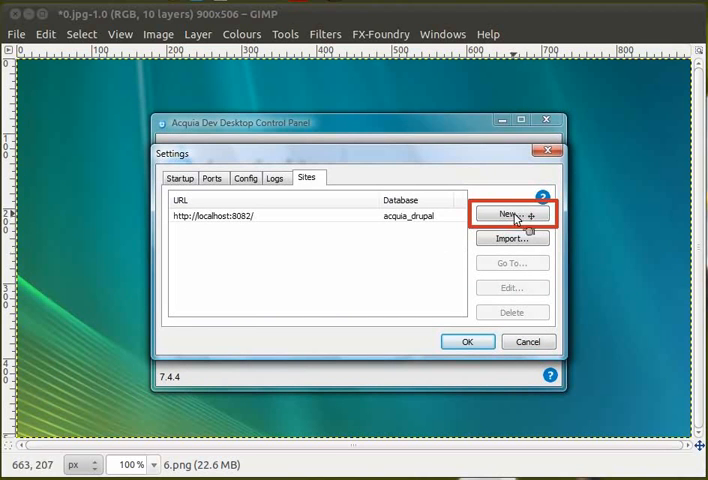
mouse_move(641, 354)
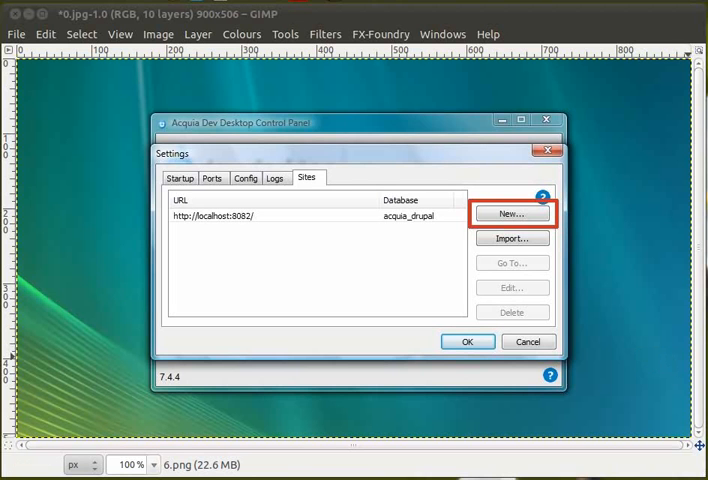
Step: Reveal the New site dialog screenshot layer with learning-drupal as the site name
click(510, 213)
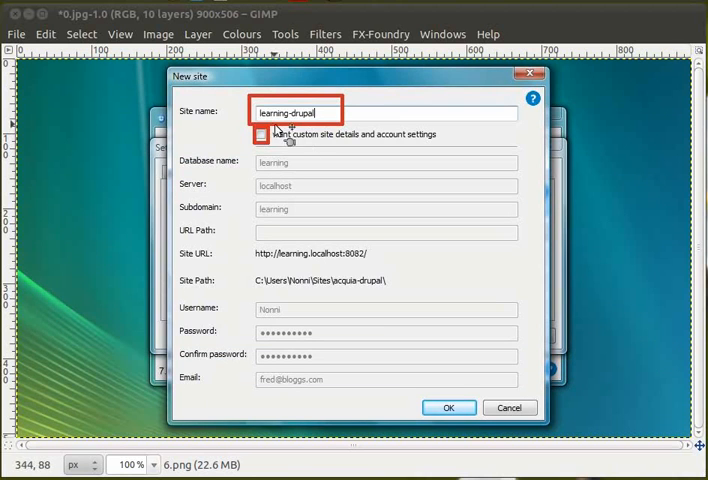
mouse_move(322, 238)
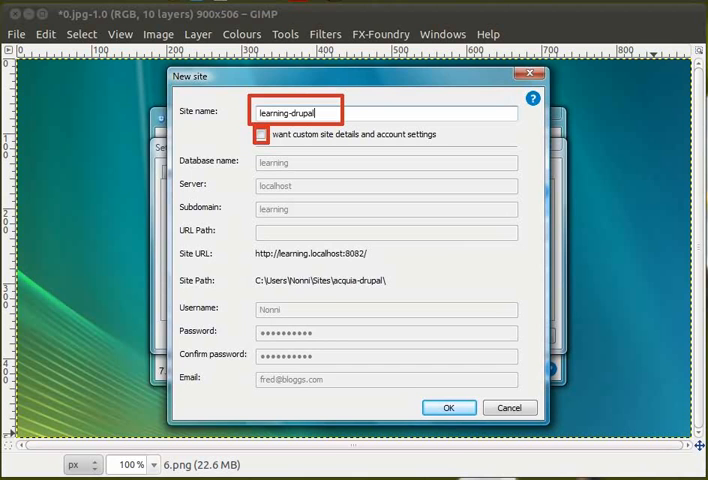
click(448, 407)
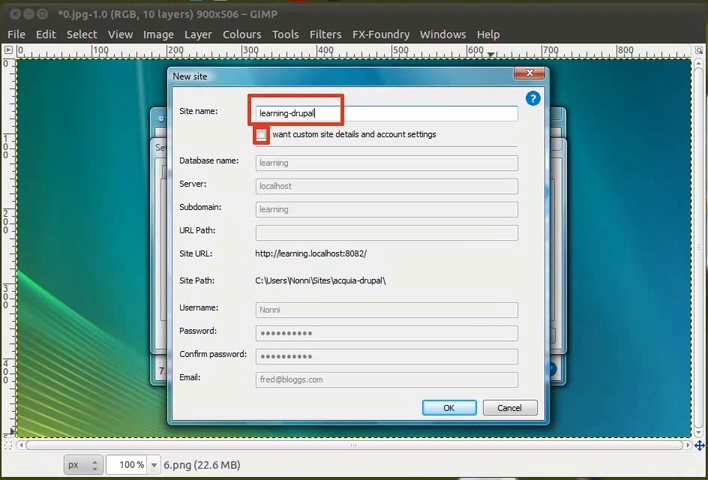
Step: Show the Sites list screenshot with Go To outlined, then the learning-drupal welcome page screenshot
click(448, 407)
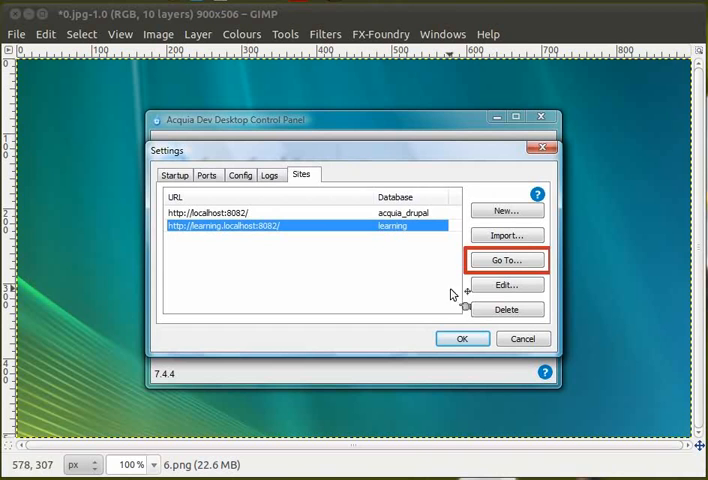
mouse_move(235, 226)
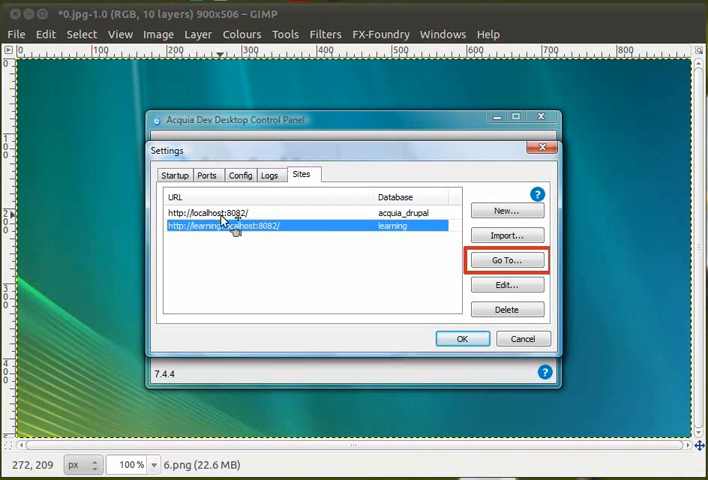
mouse_move(201, 235)
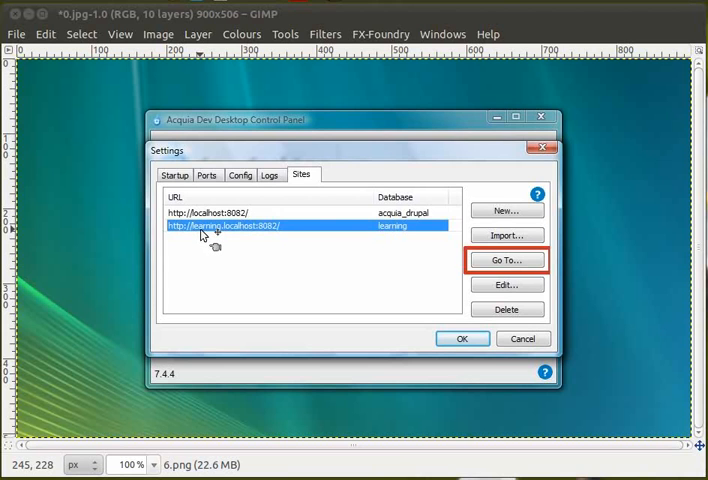
mouse_move(400, 230)
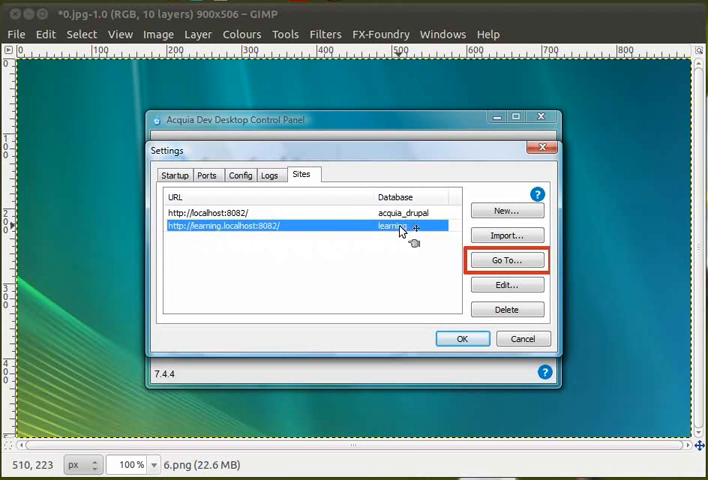
mouse_move(390, 268)
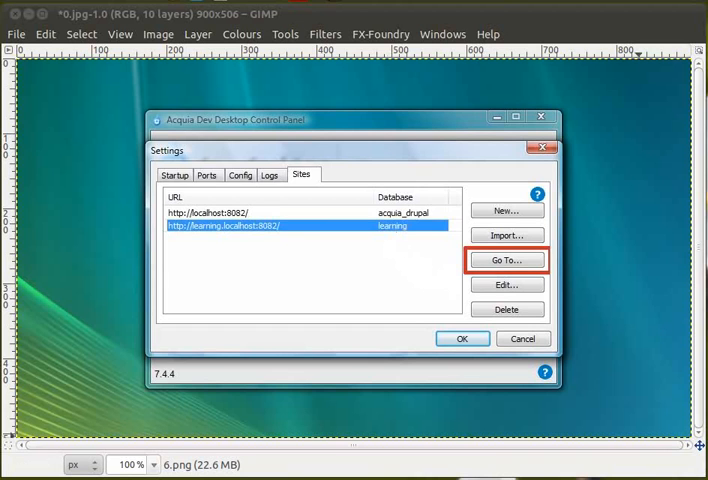
click(505, 260)
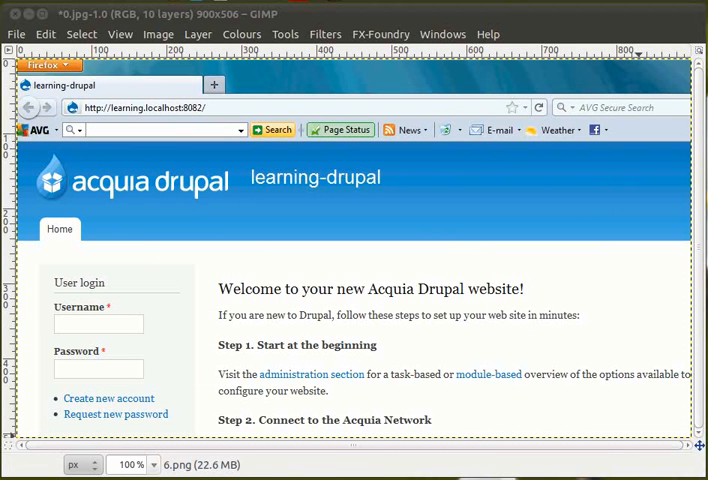
mouse_move(119, 330)
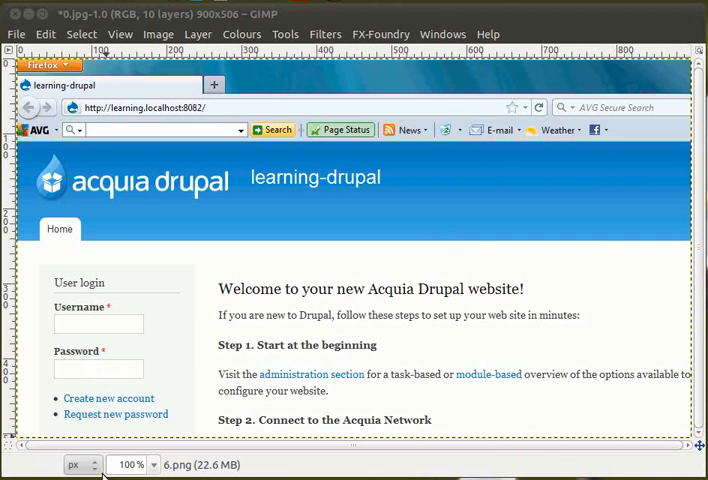
mouse_move(420, 315)
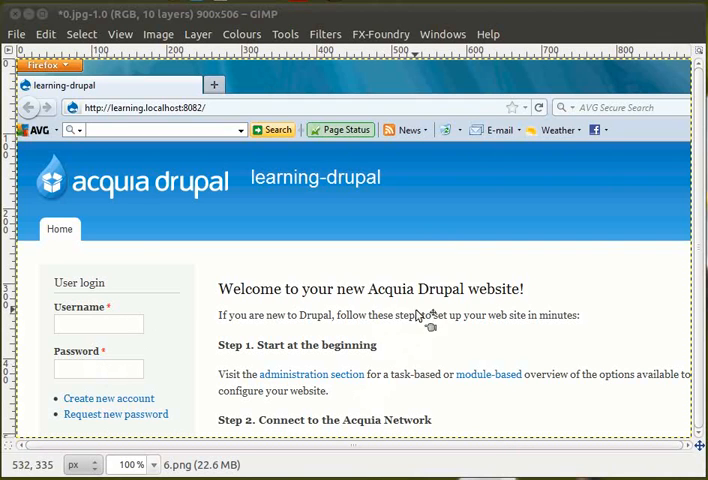
mouse_move(467, 417)
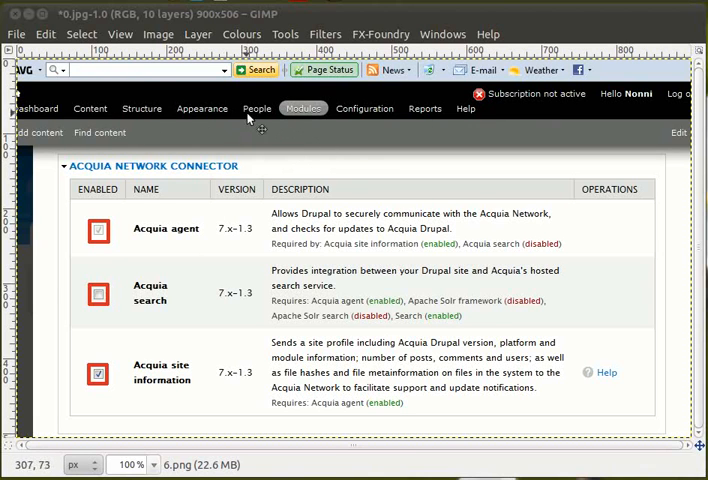
mouse_move(528, 127)
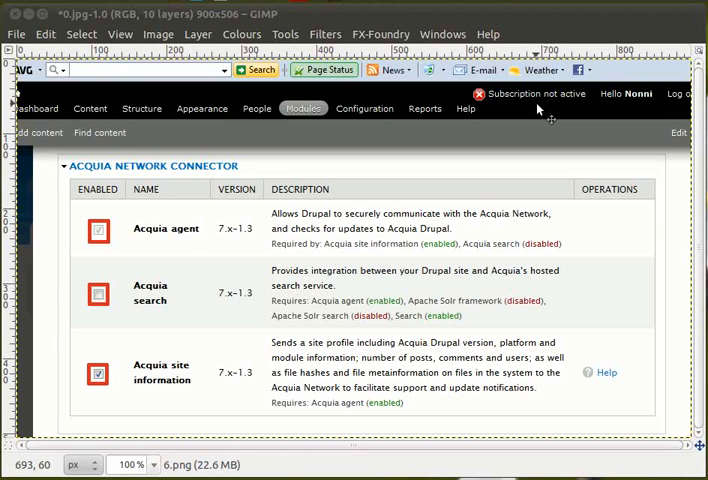
mouse_move(284, 117)
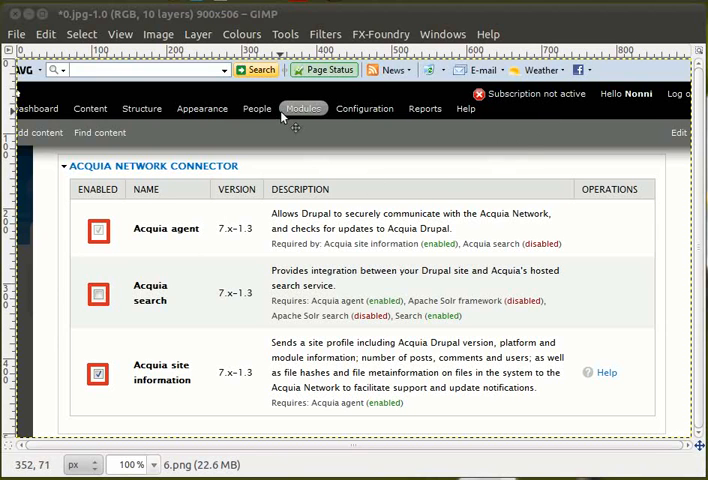
mouse_move(183, 172)
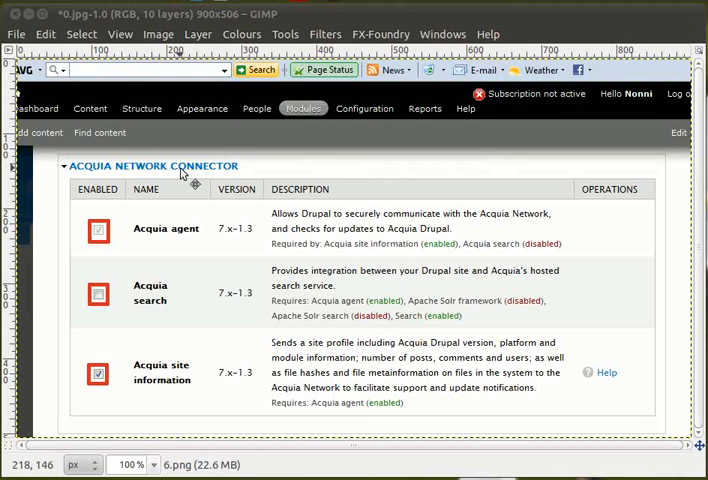
mouse_move(420, 230)
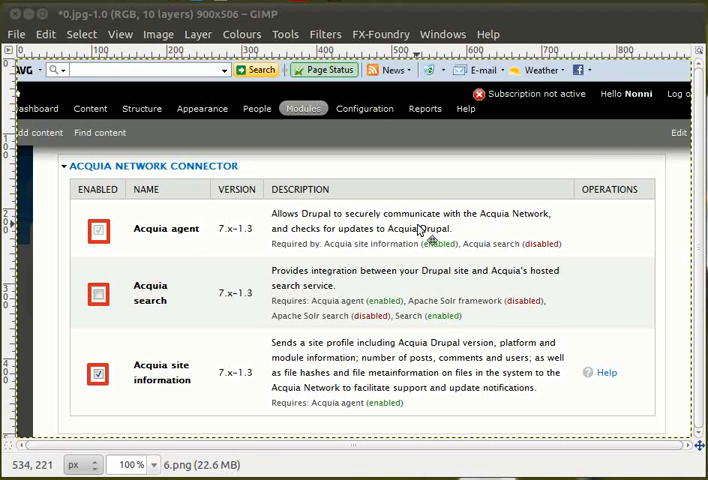
mouse_move(113, 385)
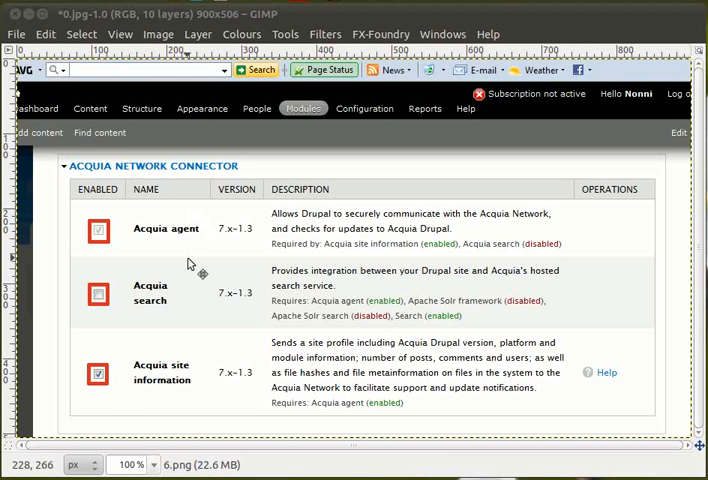
Step: Toggle a layer's visibility in the Layers dialog to change which screenshot shows
click(97, 229)
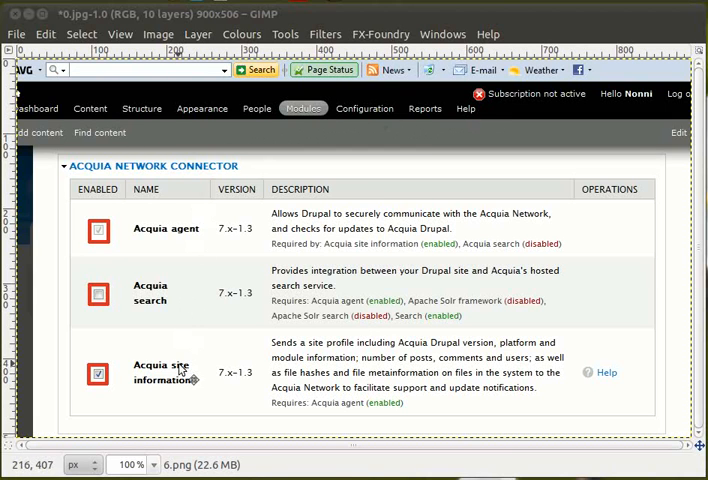
mouse_move(197, 175)
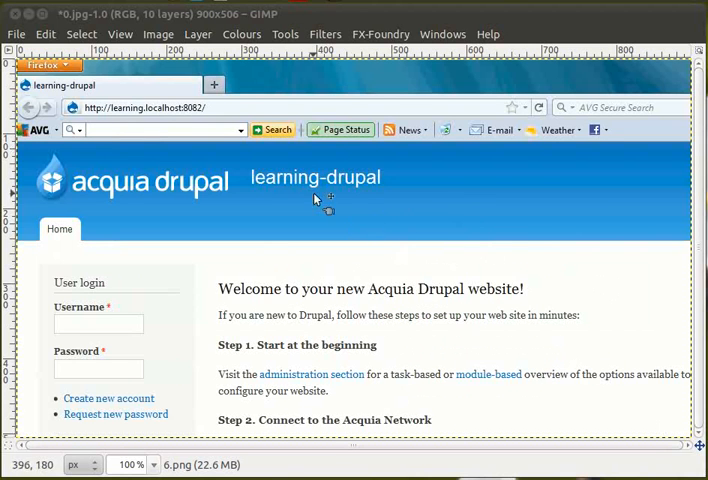
mouse_move(490, 385)
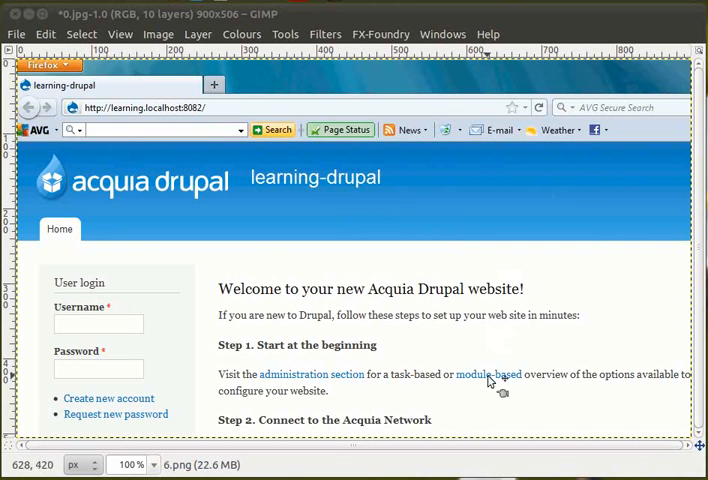